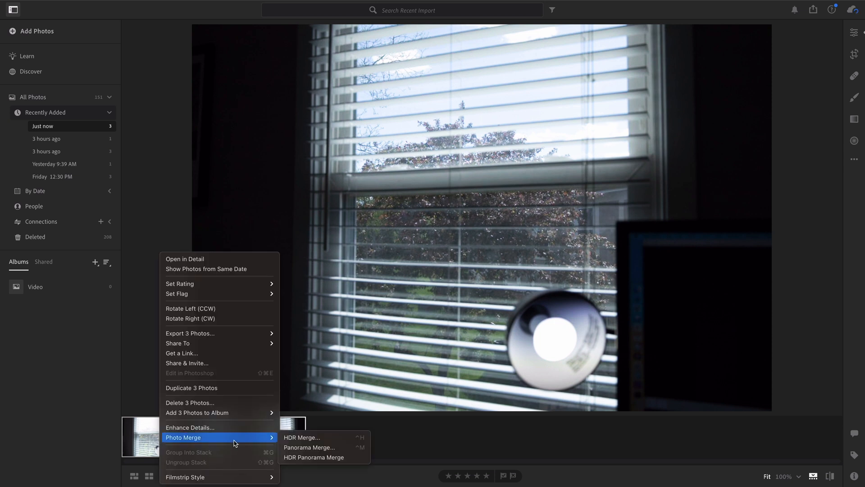
Step: Open the HDR Merge preview for the three selected window photos
{"action": "left_click", "coordinate": [302, 437]}
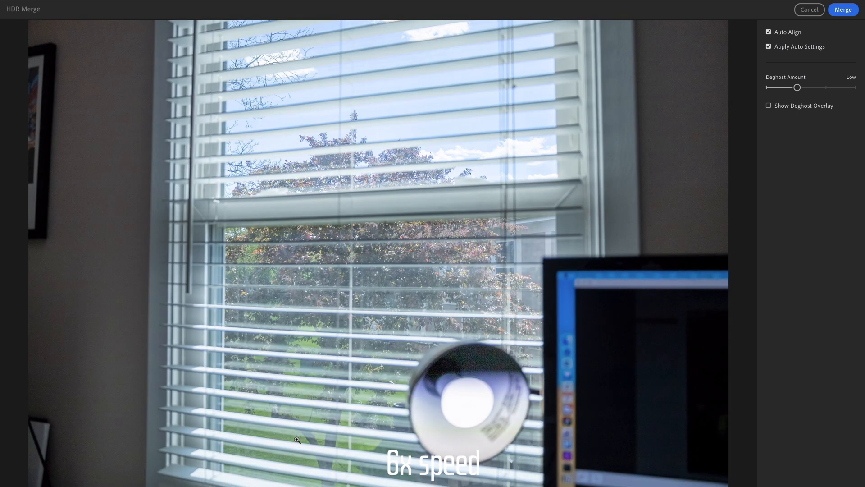
Step: Set Deghost Amount to None and merge the brackets into an HDR photo
{"action": "left_click_drag", "start_coordinate": [797, 87], "coordinate": [769, 87]}
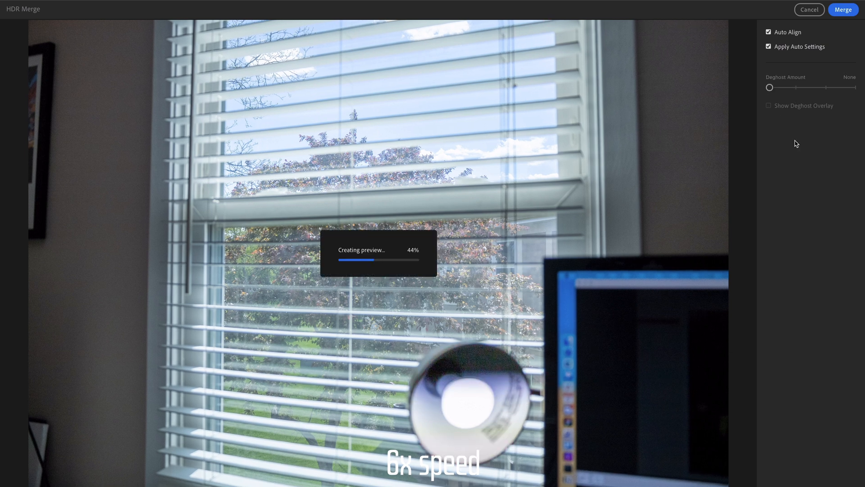
{"action": "left_click", "coordinate": [850, 10]}
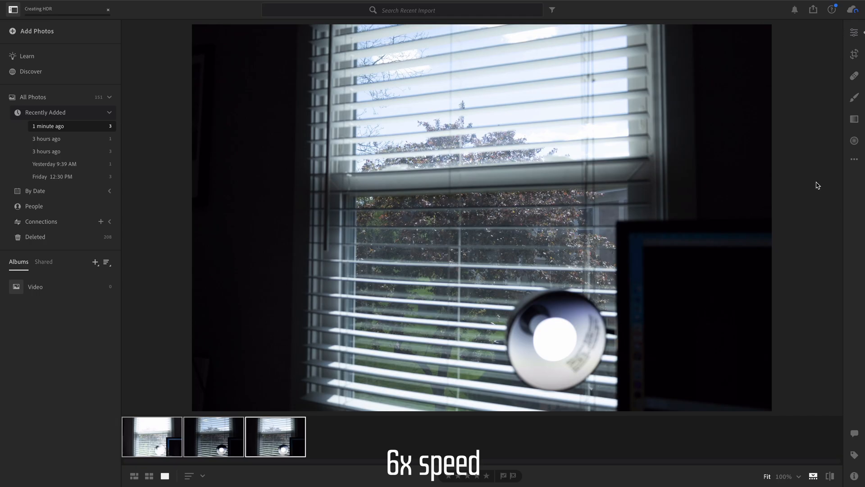